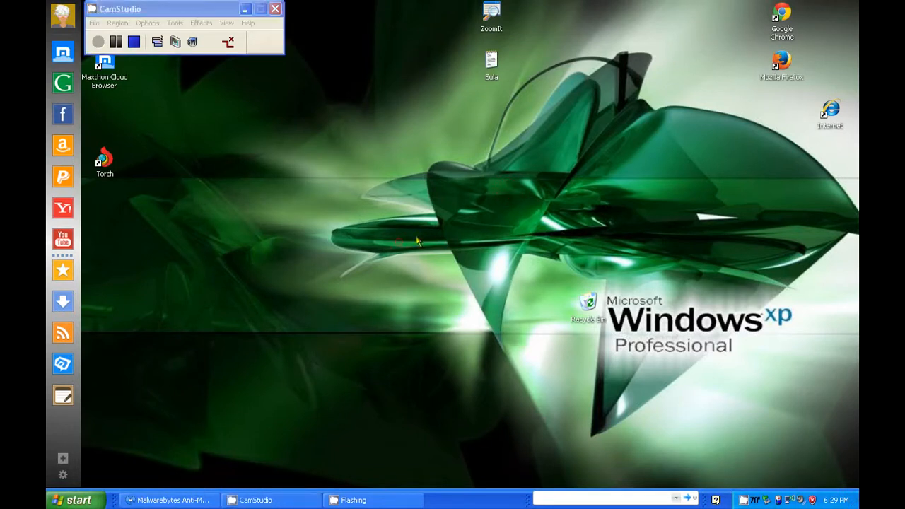
- Hide the CamStudio window to the system tray, clearing the desktop
drag(418, 241, 294, 145)
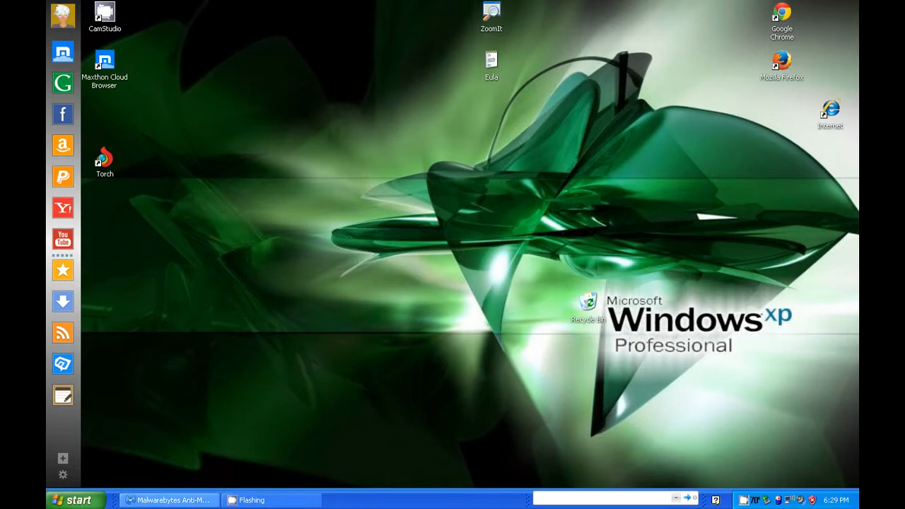
mouse_move(286, 288)
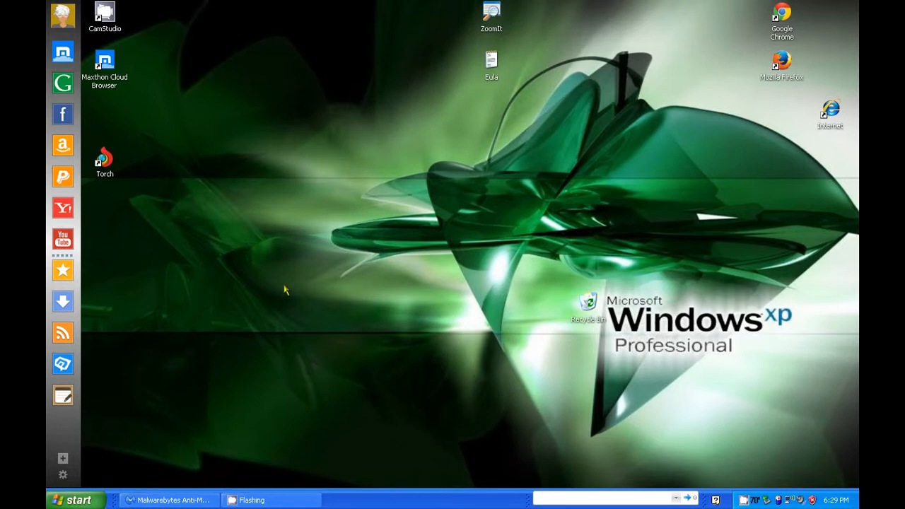
click(167, 501)
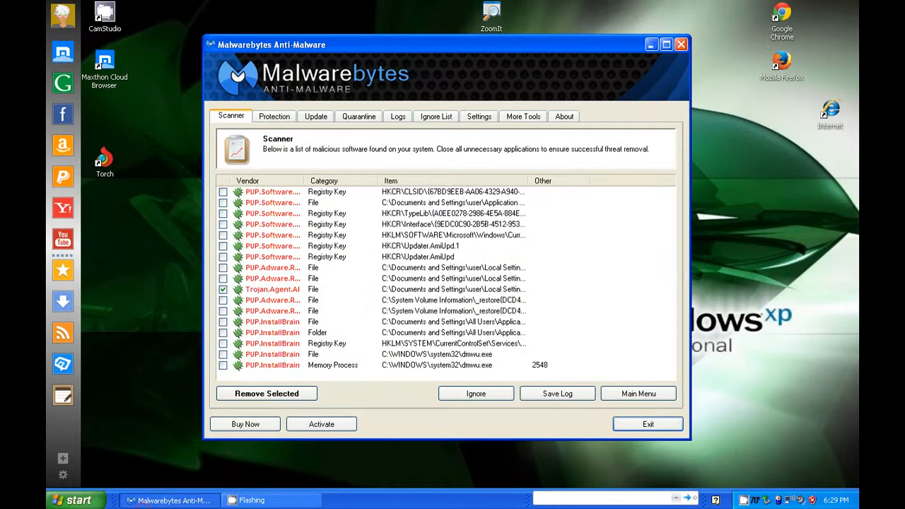
click(648, 424)
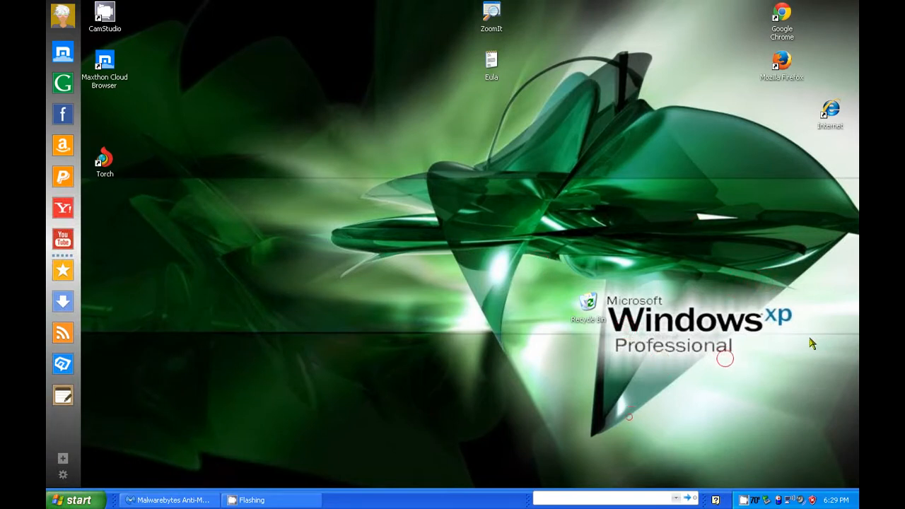
mouse_move(360, 206)
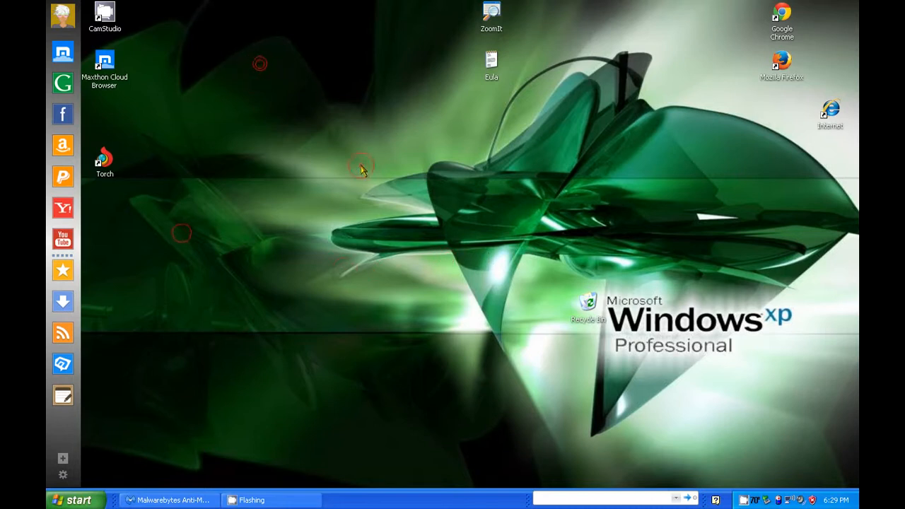
- Bring up the Start menu to reach the TeamSpeak 3 Client shortcut
click(73, 501)
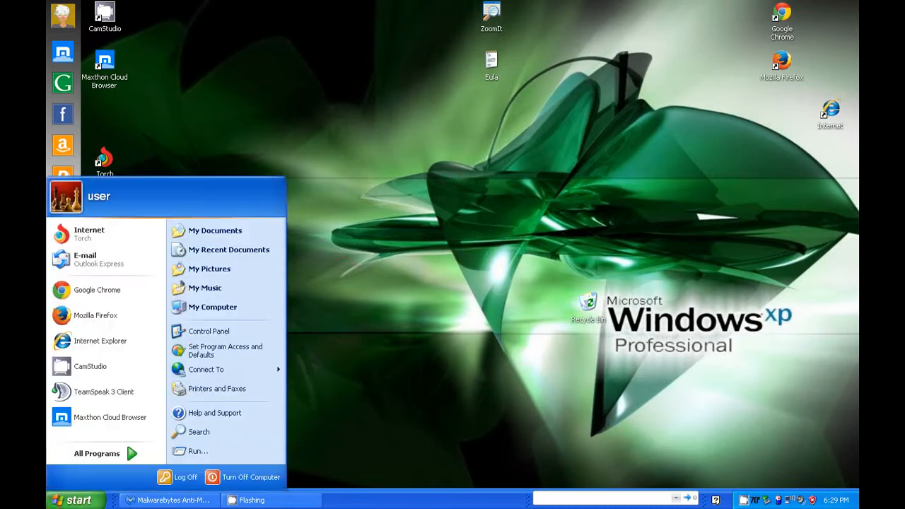
mouse_move(90, 366)
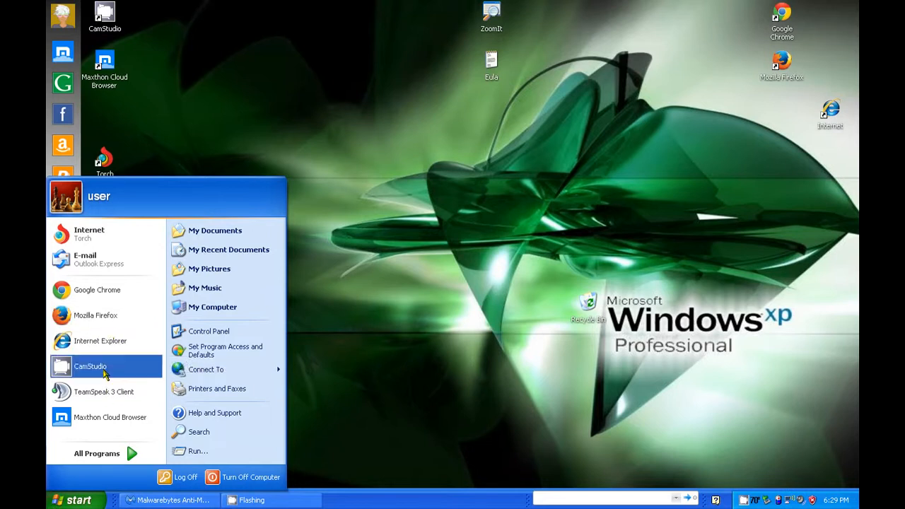
mouse_move(104, 392)
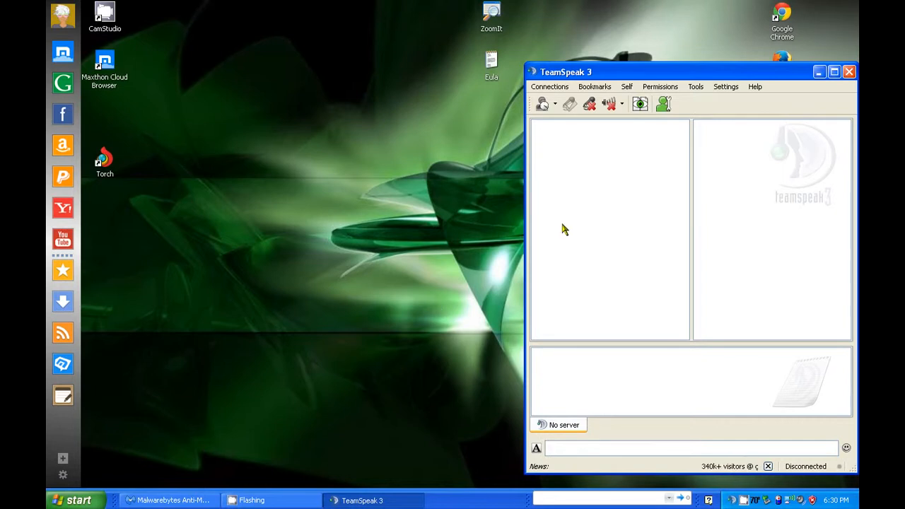
mouse_move(724, 106)
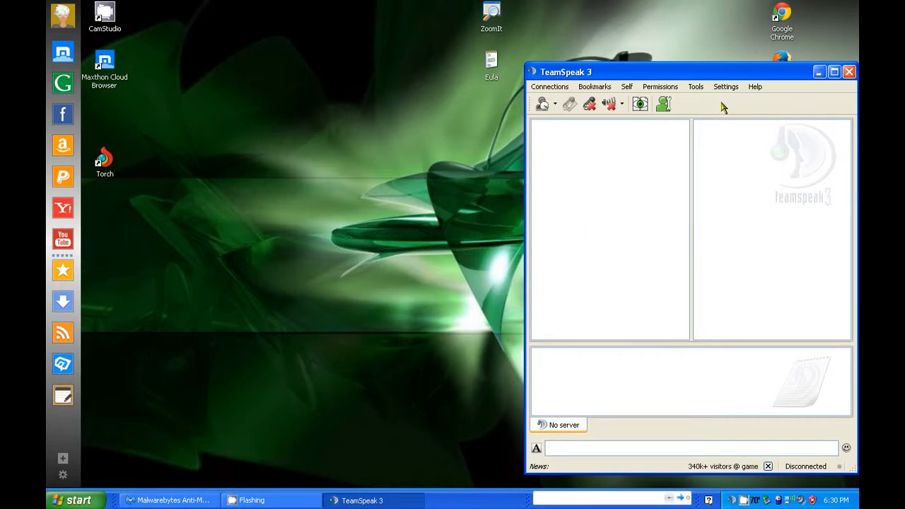
click(726, 86)
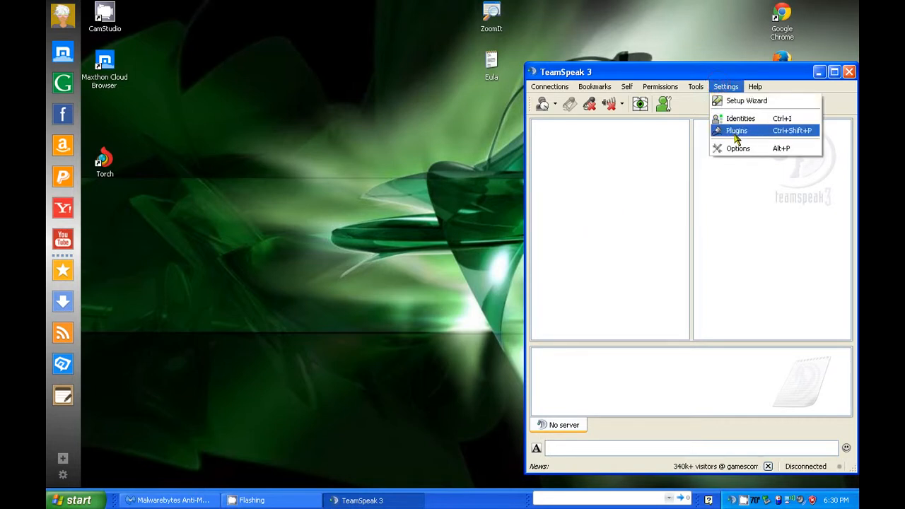
click(738, 149)
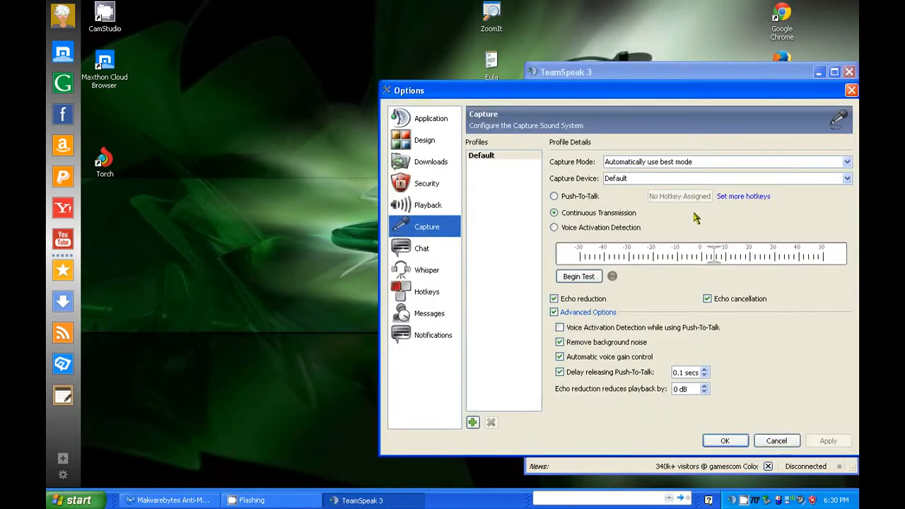
click(579, 276)
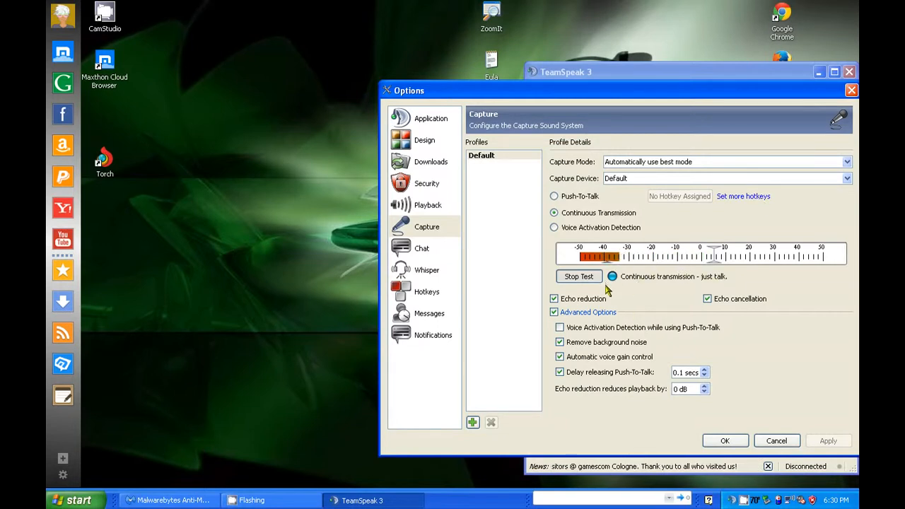
click(579, 276)
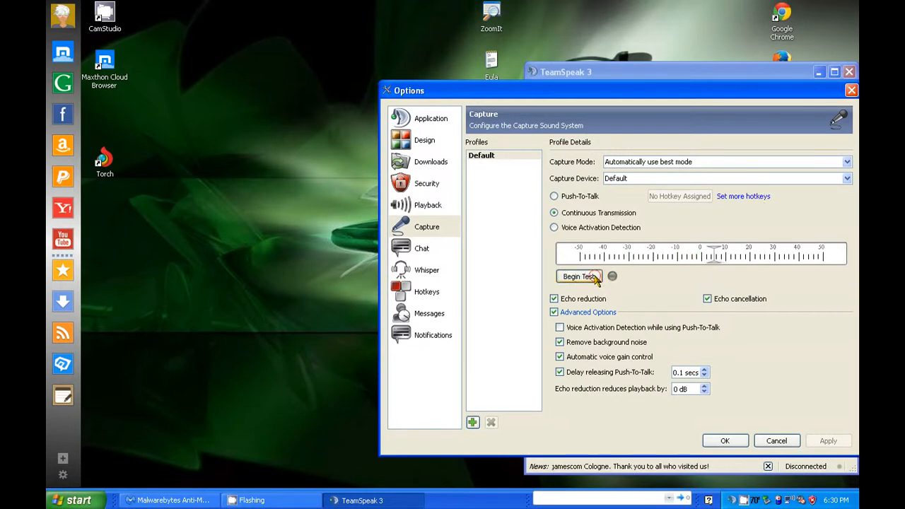
click(579, 276)
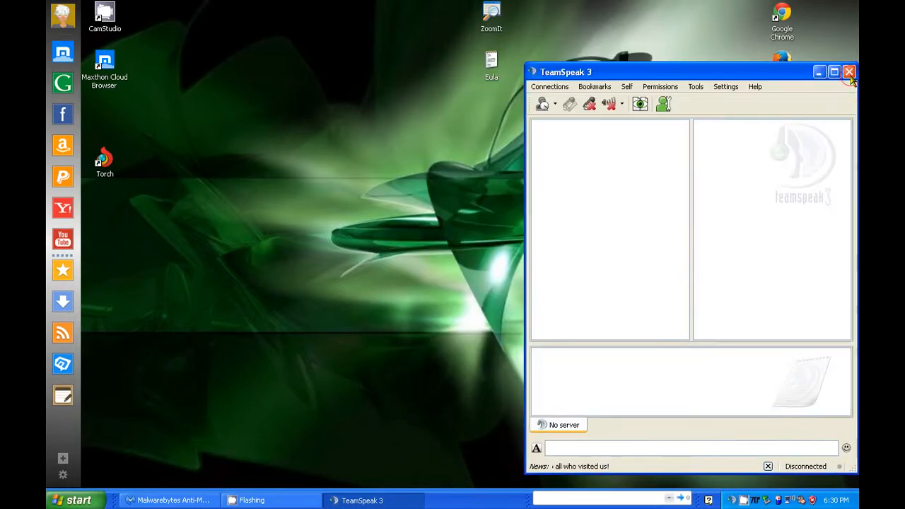
- Close the TeamSpeak 3 client window, leaving the XP desktop clear
click(849, 71)
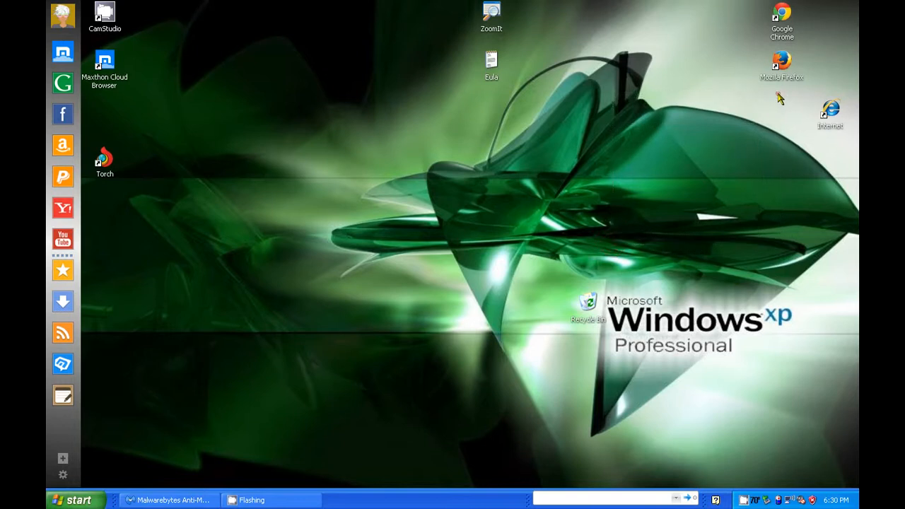
drag(639, 238, 721, 154)
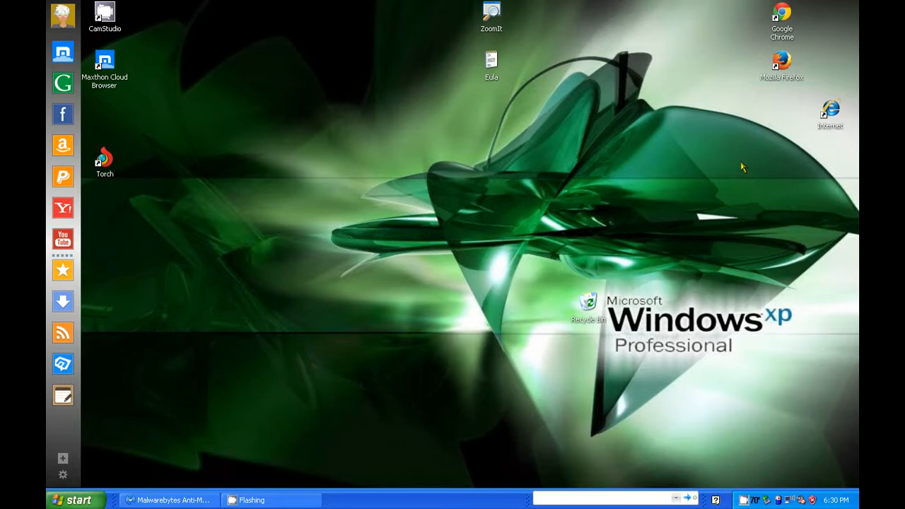
mouse_move(634, 218)
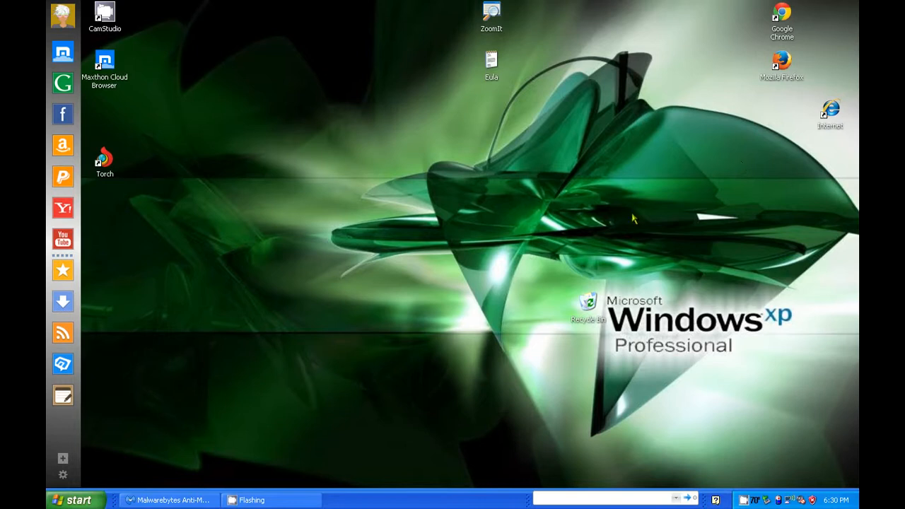
mouse_move(538, 323)
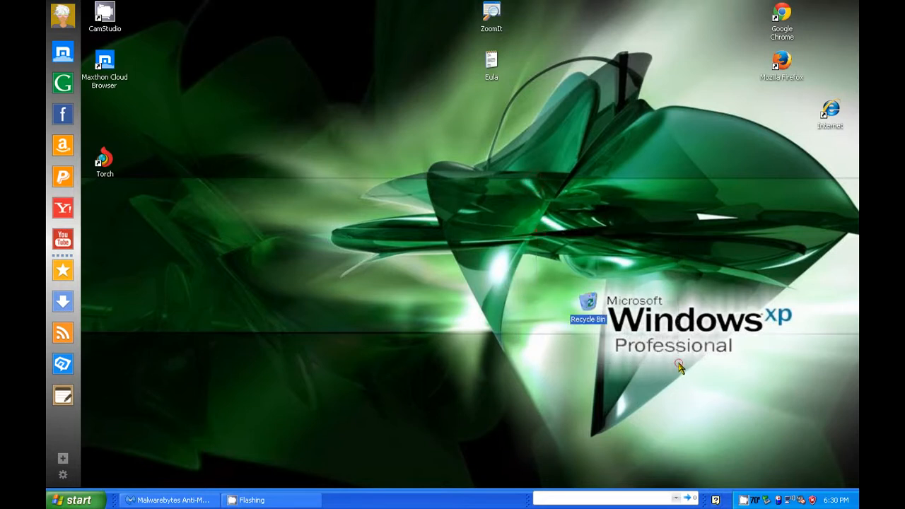
mouse_move(665, 473)
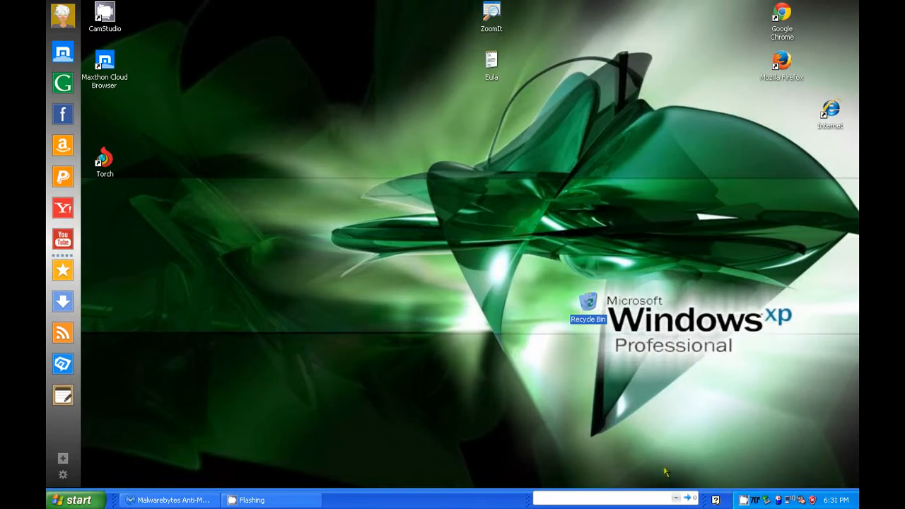
mouse_move(744, 501)
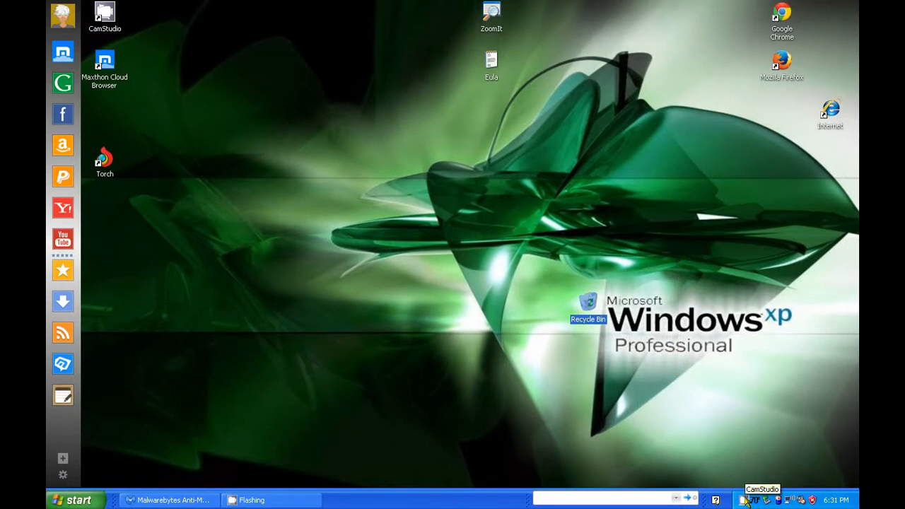